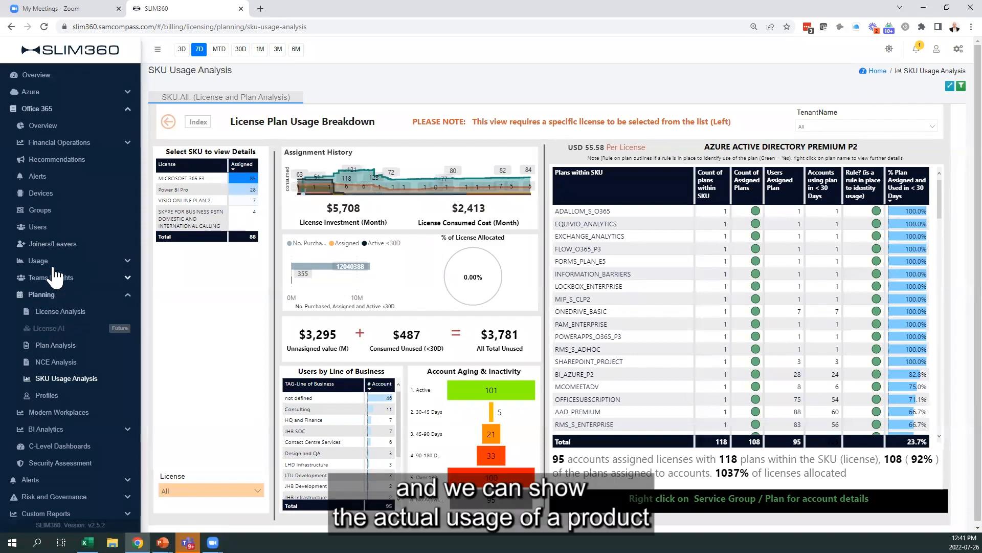
- Open the Office 365 usage Summary, then the Analytics 'Usage.(SP) Active vs. All Sites' report
{"action": "left_click", "coordinate": [37, 260]}
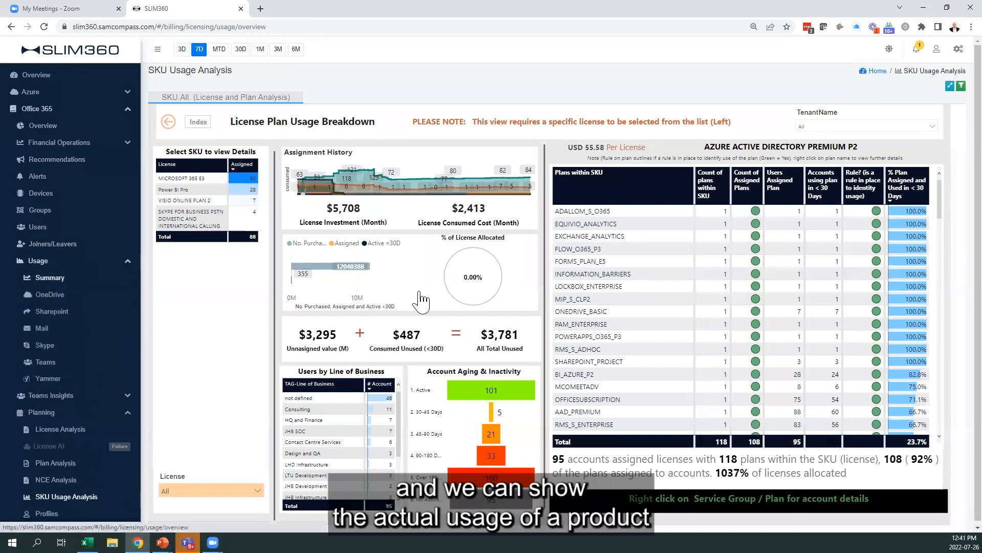
{"action": "left_click", "coordinate": [50, 277]}
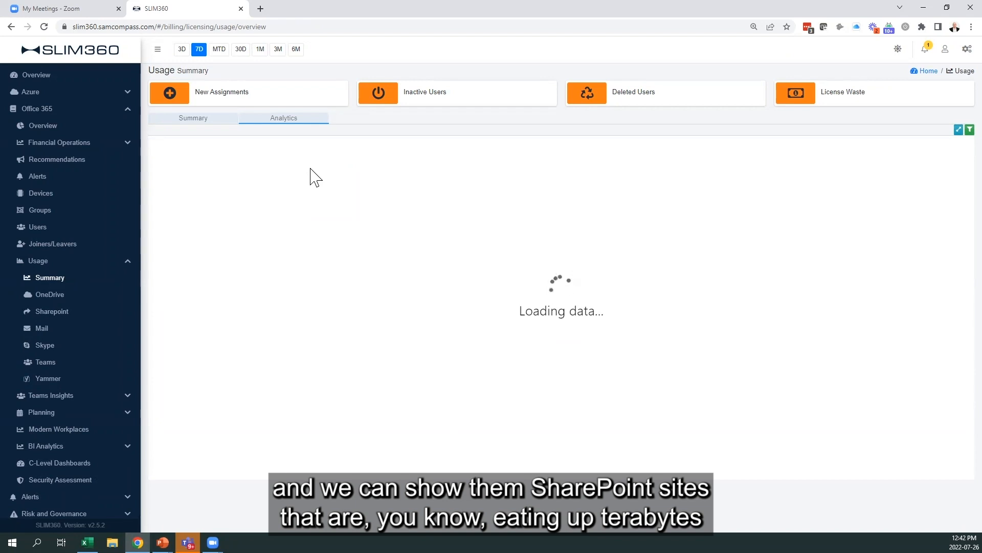
{"action": "left_click", "coordinate": [283, 118]}
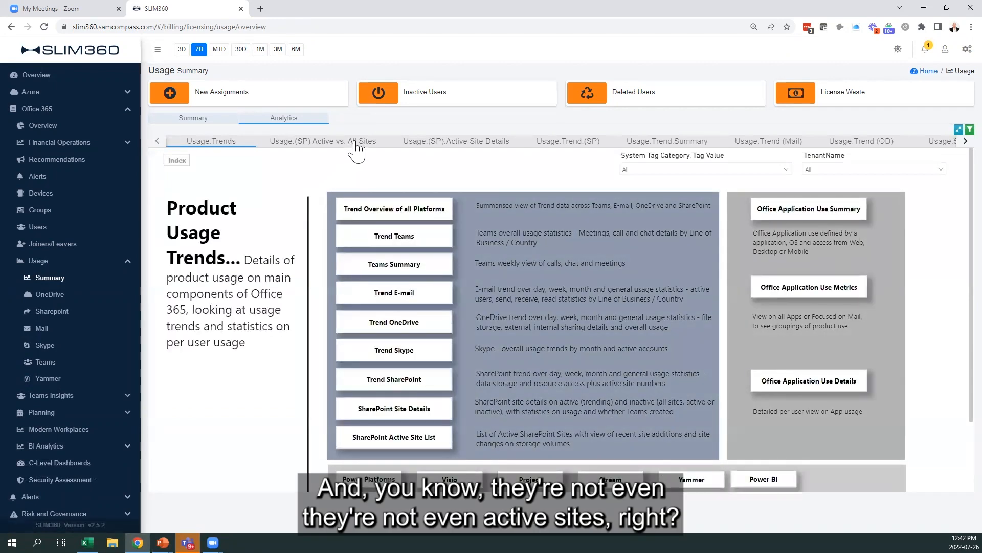
{"action": "left_click", "coordinate": [323, 141]}
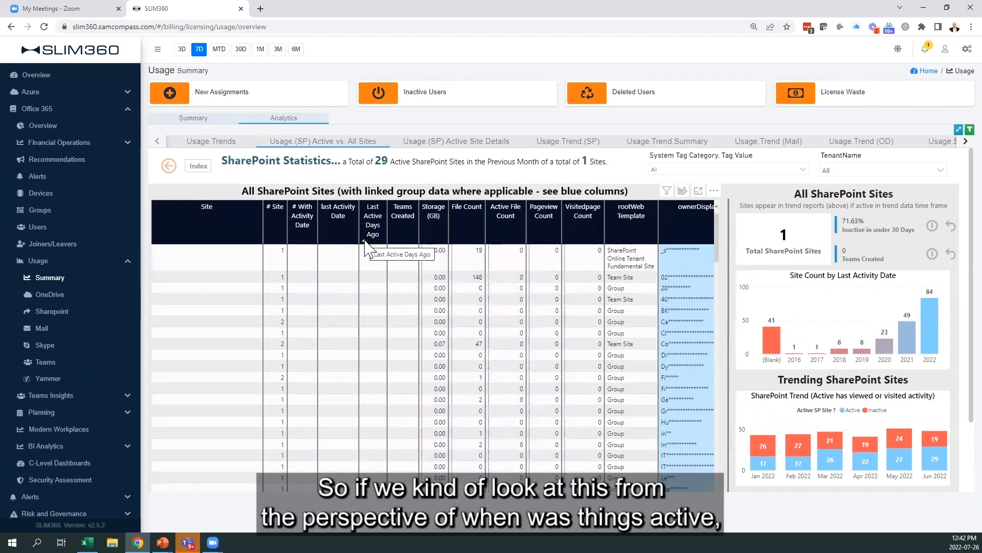
- Scroll through the All SharePoint Sites table and back to the top
{"action": "scroll", "scroll_direction": "down", "scroll_amount": 3}
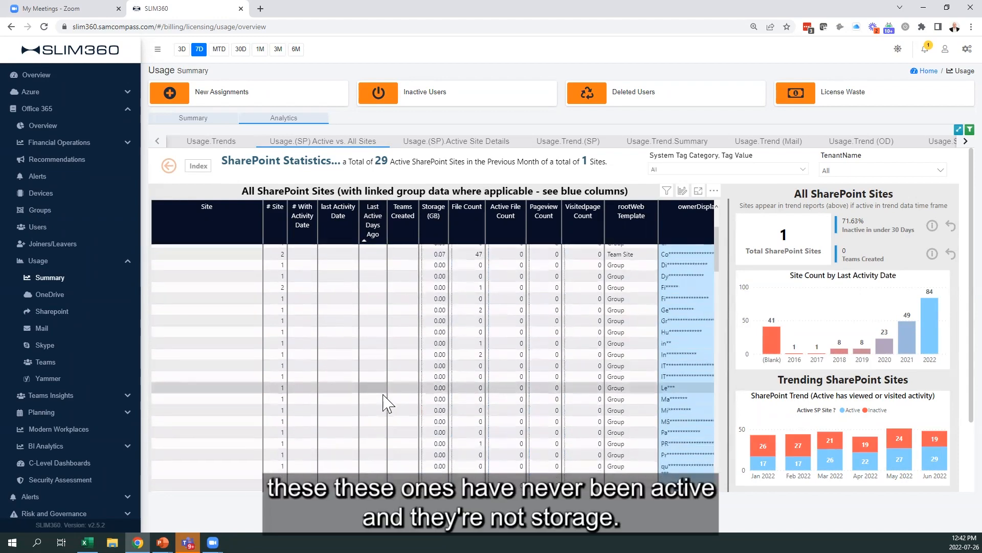
{"action": "scroll", "scroll_direction": "up", "scroll_amount": 3}
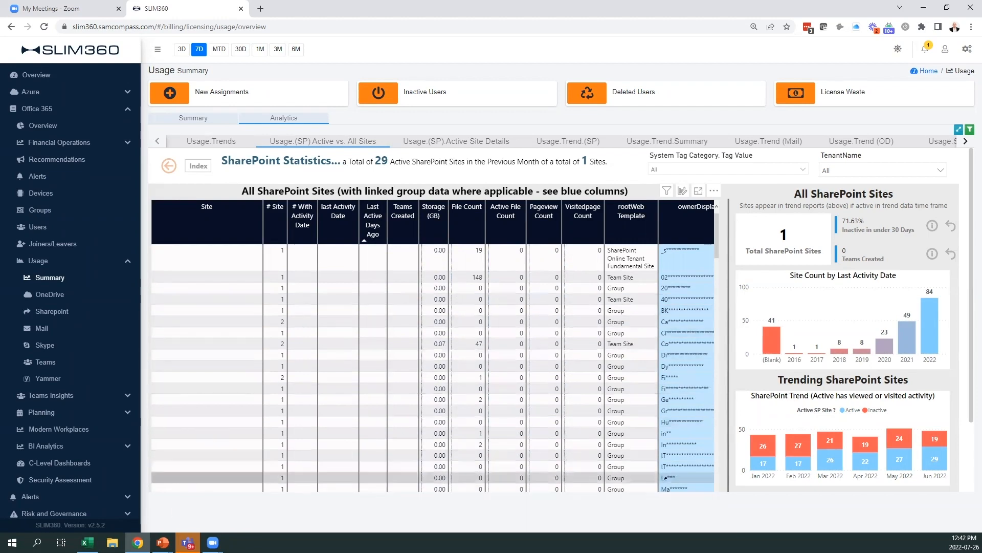
{"action": "mouse_move", "coordinate": [162, 542]}
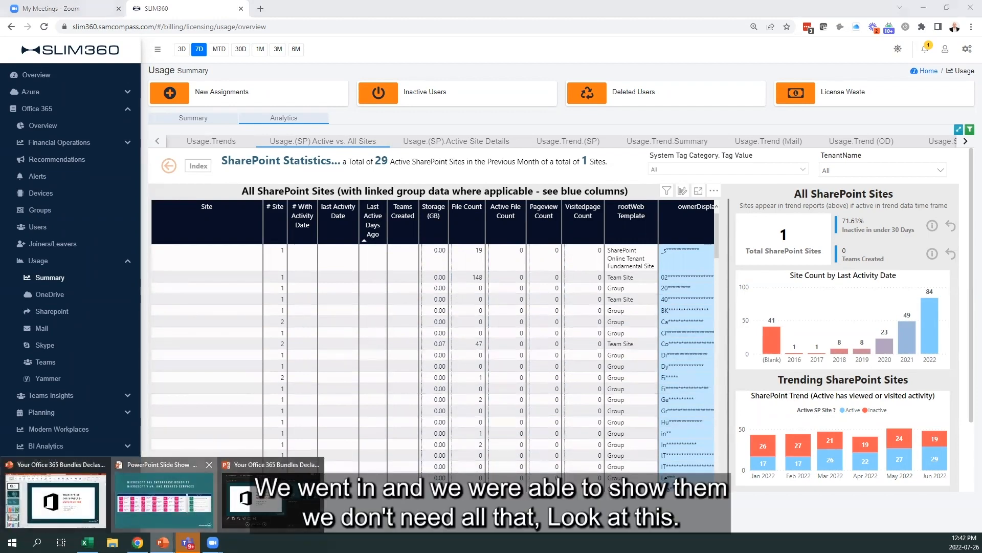